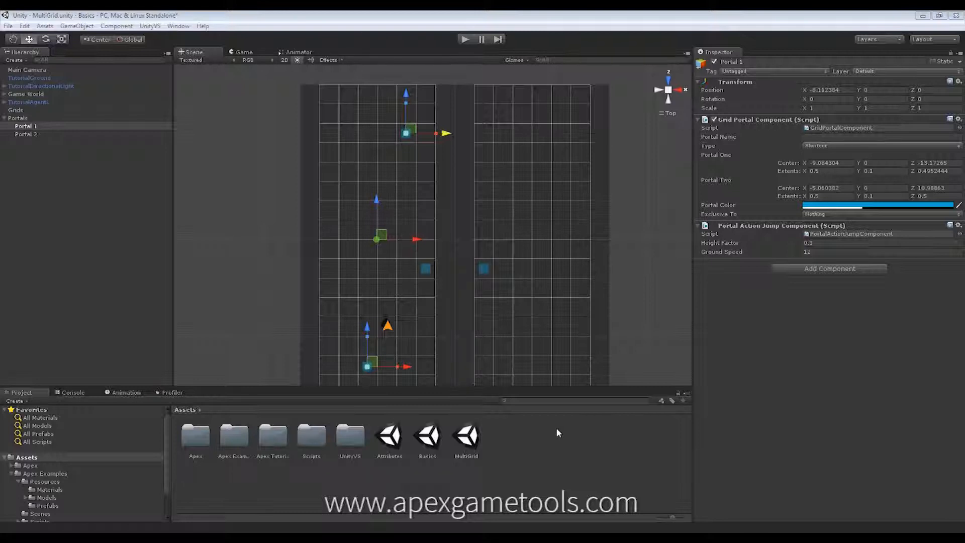
{"action": "mouse_move", "coordinate": [138, 273]}
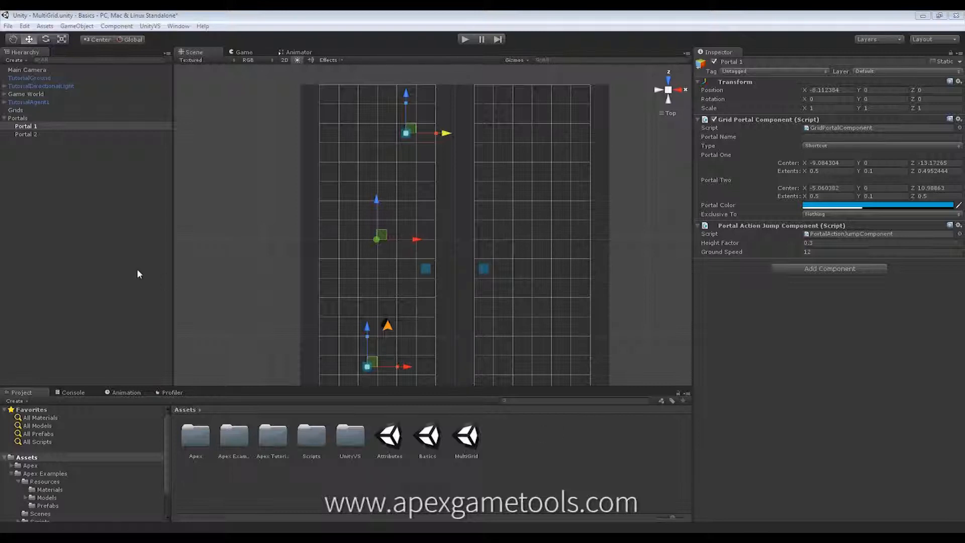
{"action": "mouse_move", "coordinate": [272, 149]}
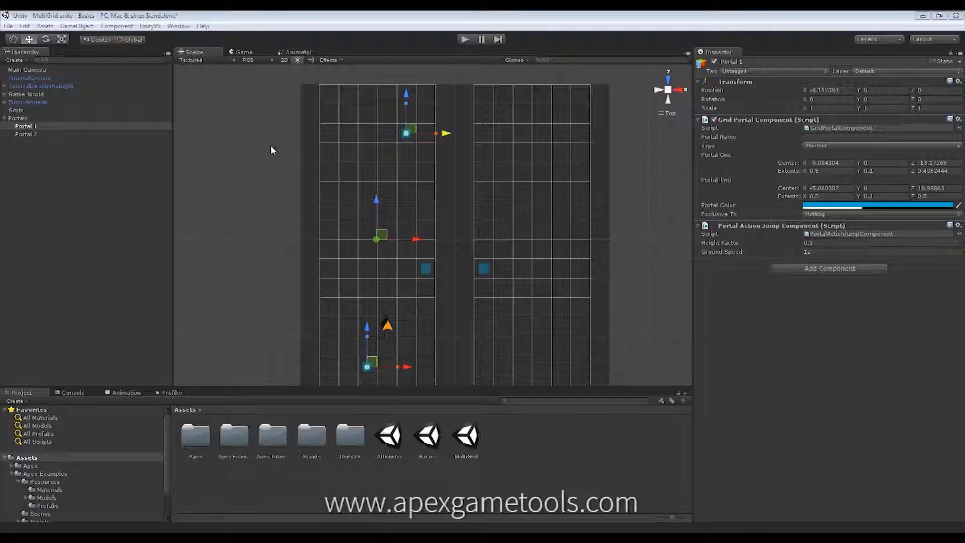
{"action": "mouse_move", "coordinate": [412, 163]}
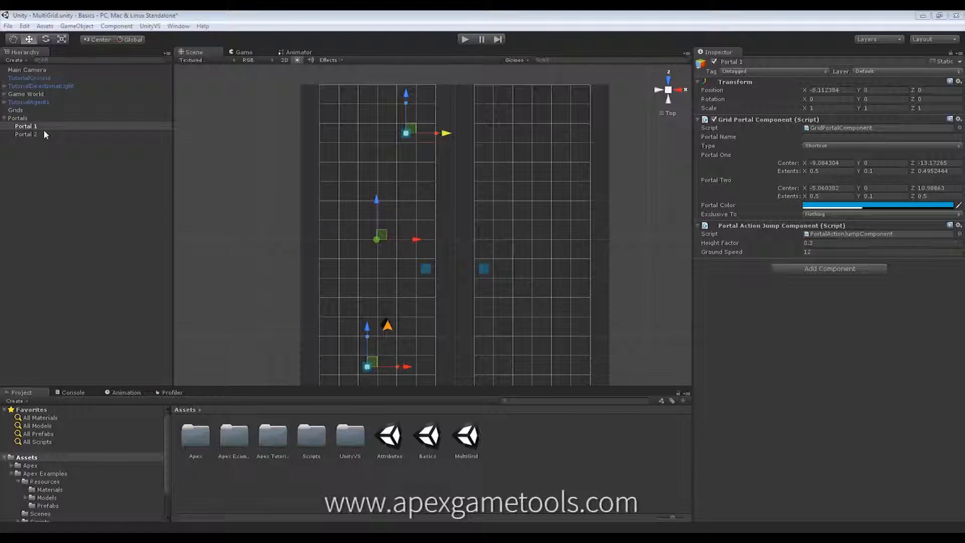
{"action": "mouse_move", "coordinate": [209, 136]}
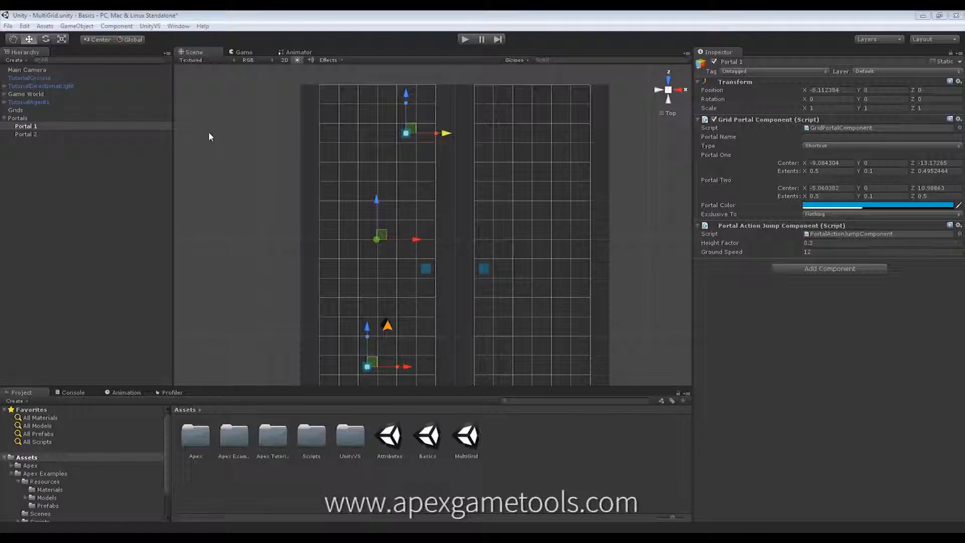
Play the MultiGrid scene, send the unit up the left grid through Portal 1, then stop playback.
{"action": "left_click", "coordinate": [26, 134]}
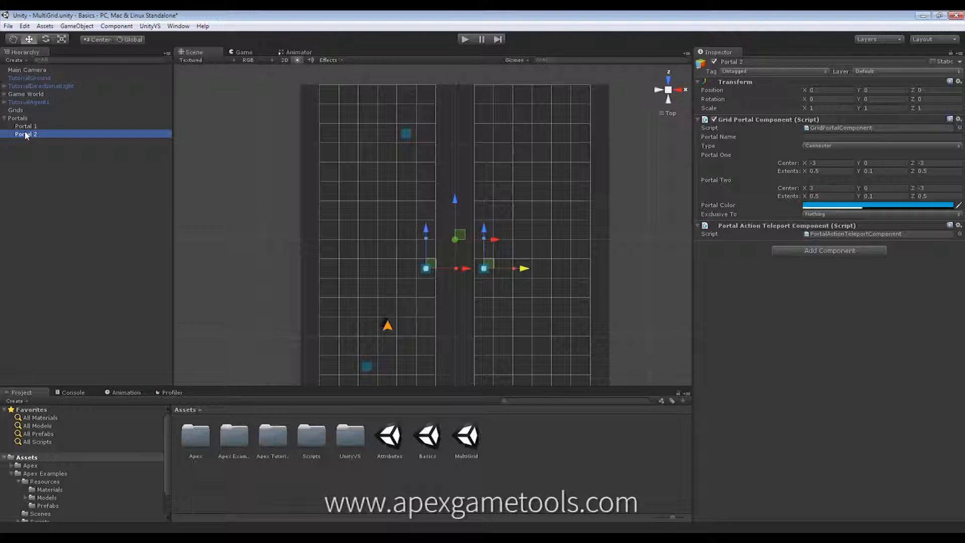
{"action": "left_click", "coordinate": [26, 126]}
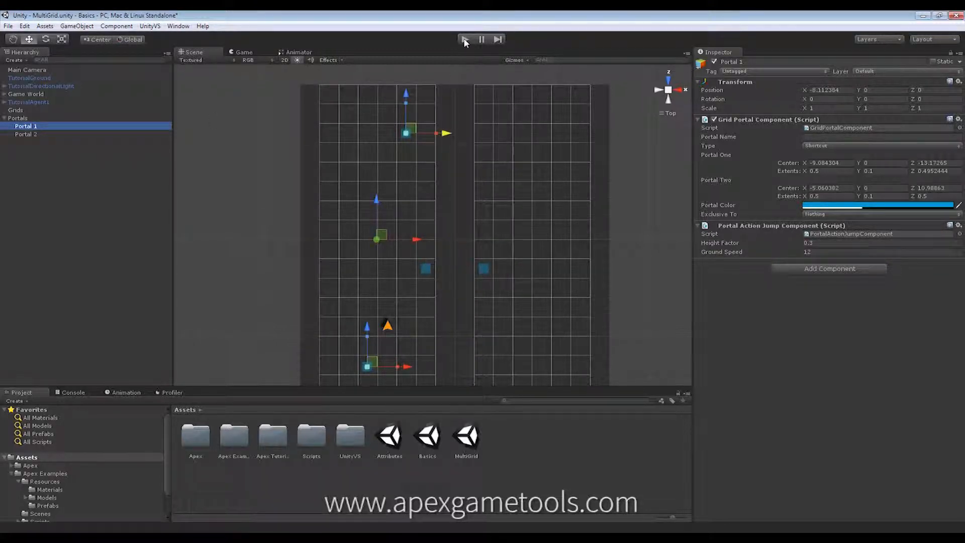
{"action": "left_click", "coordinate": [464, 39]}
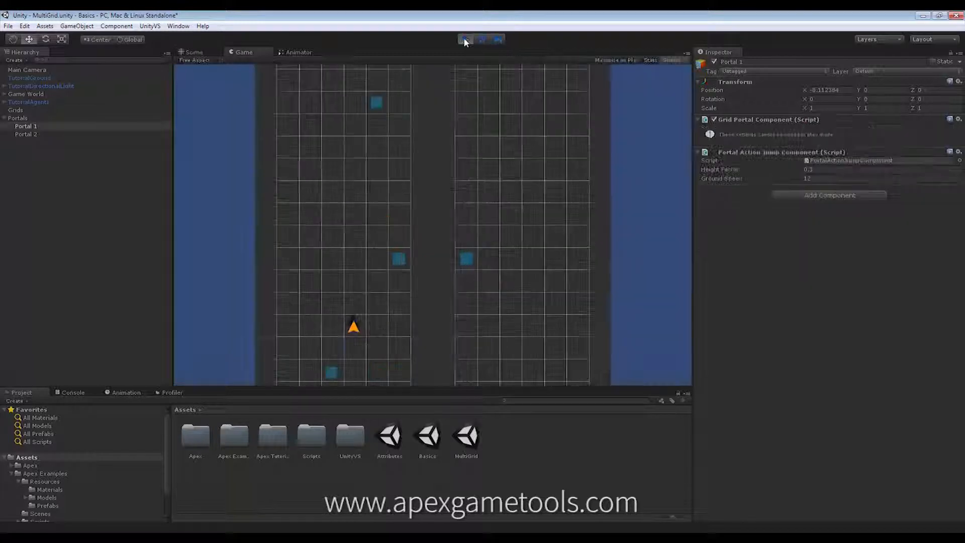
{"action": "left_click", "coordinate": [465, 39]}
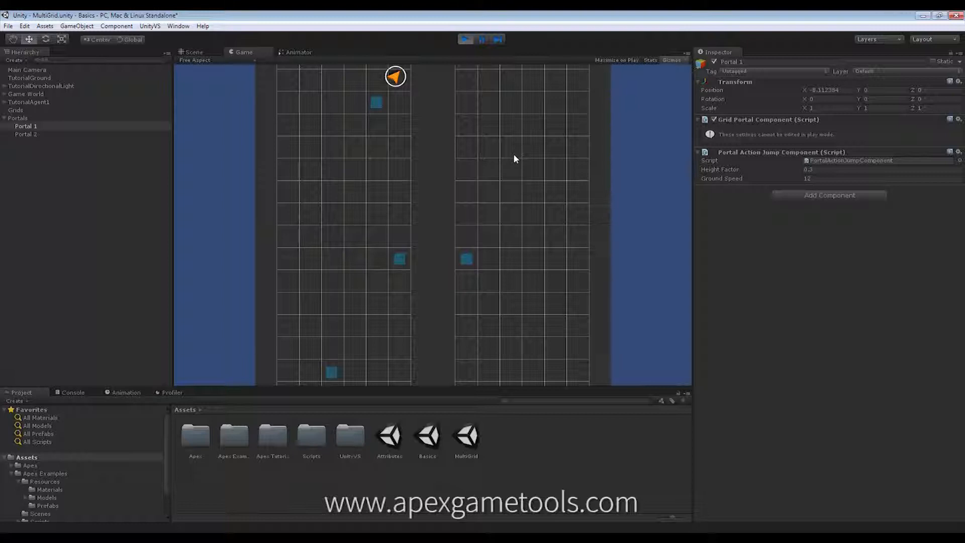
{"action": "mouse_move", "coordinate": [354, 191]}
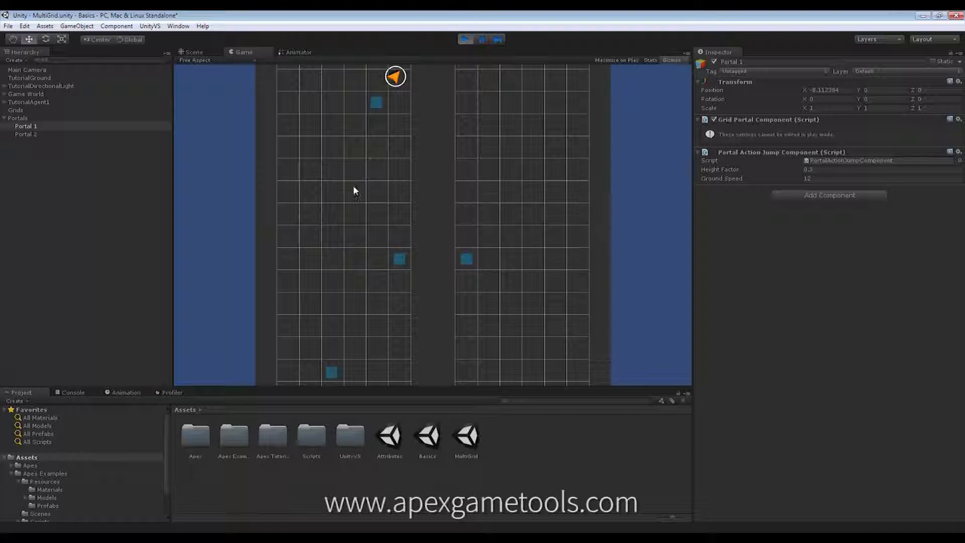
{"action": "mouse_move", "coordinate": [364, 234]}
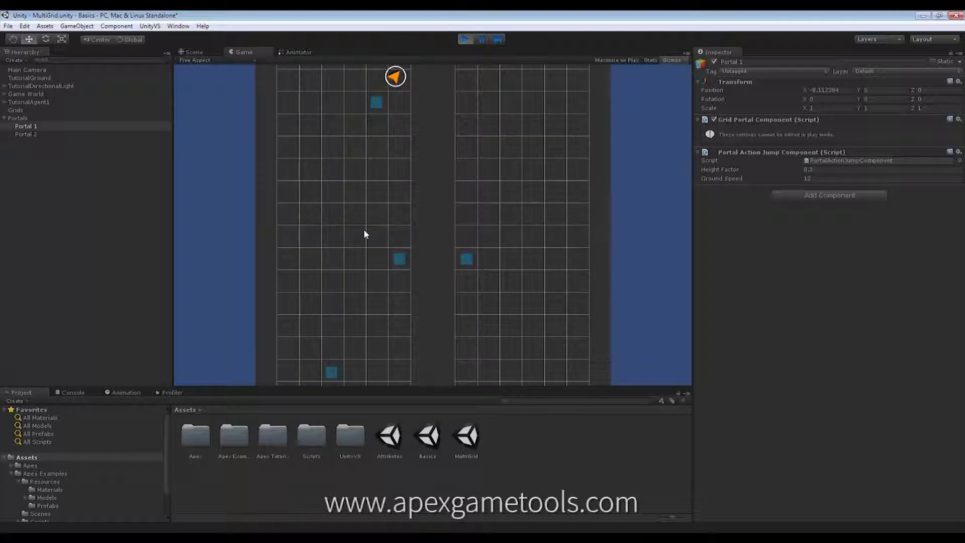
{"action": "mouse_move", "coordinate": [454, 107]}
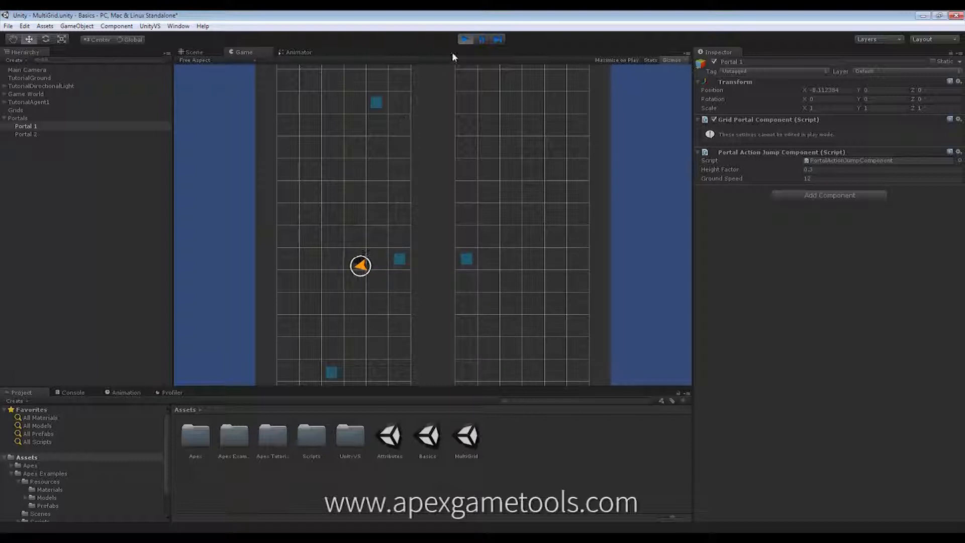
{"action": "left_click", "coordinate": [194, 51]}
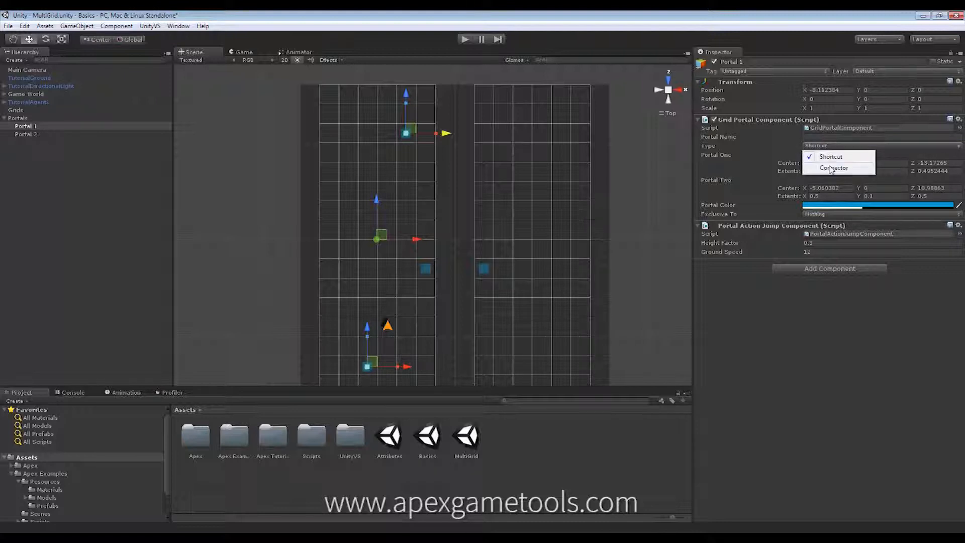
Change Portal 1's Grid Portal Component type from Shortcut to Connector.
{"action": "left_click", "coordinate": [833, 168]}
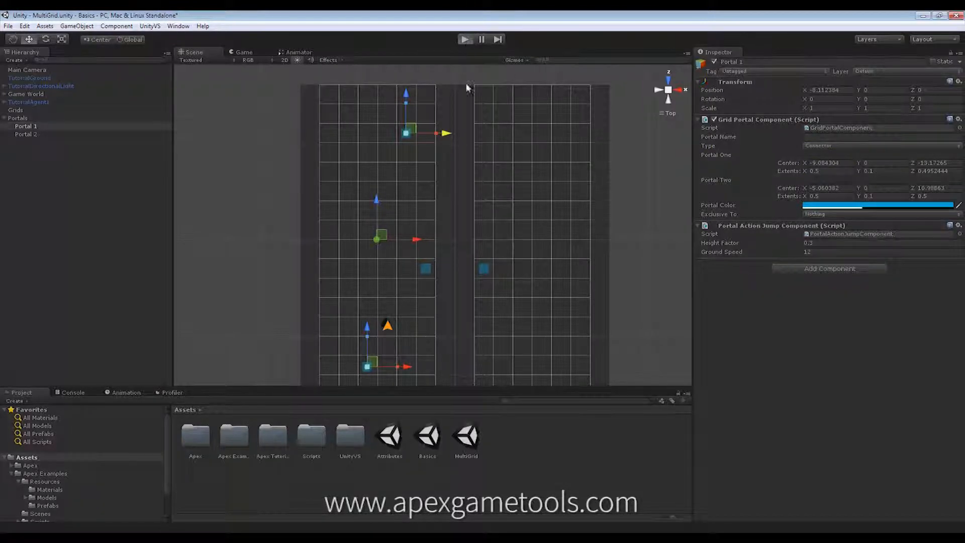
{"action": "left_click", "coordinate": [464, 39]}
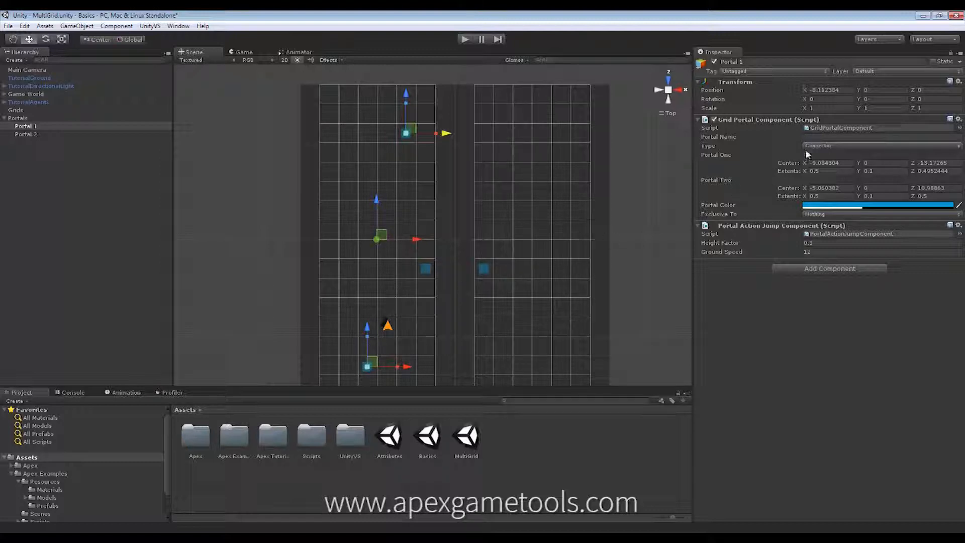
{"action": "mouse_move", "coordinate": [369, 372]}
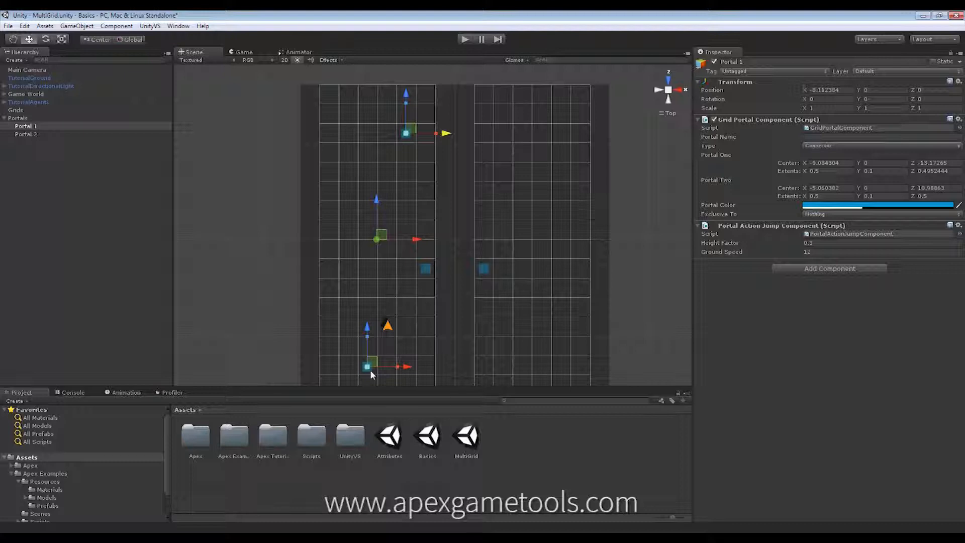
{"action": "mouse_move", "coordinate": [372, 375]}
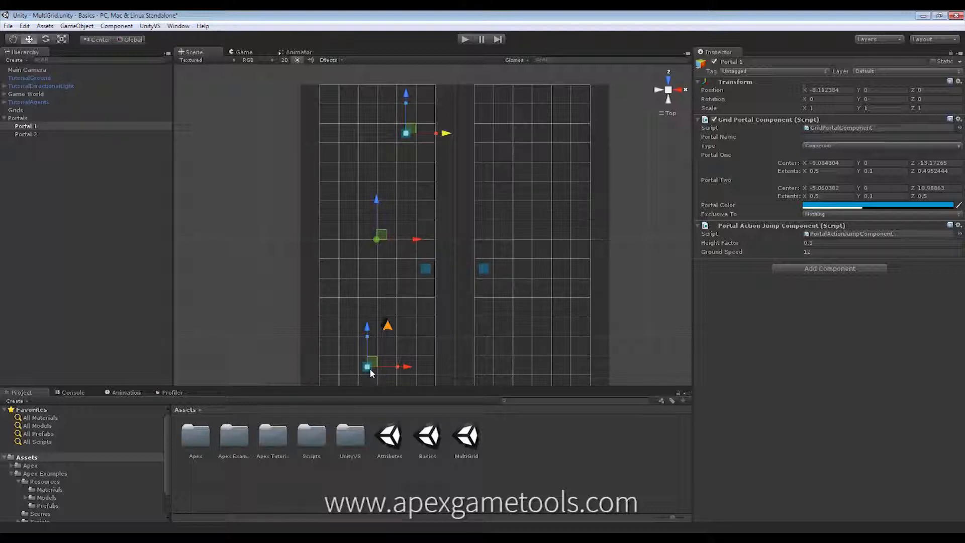
{"action": "mouse_move", "coordinate": [426, 279]}
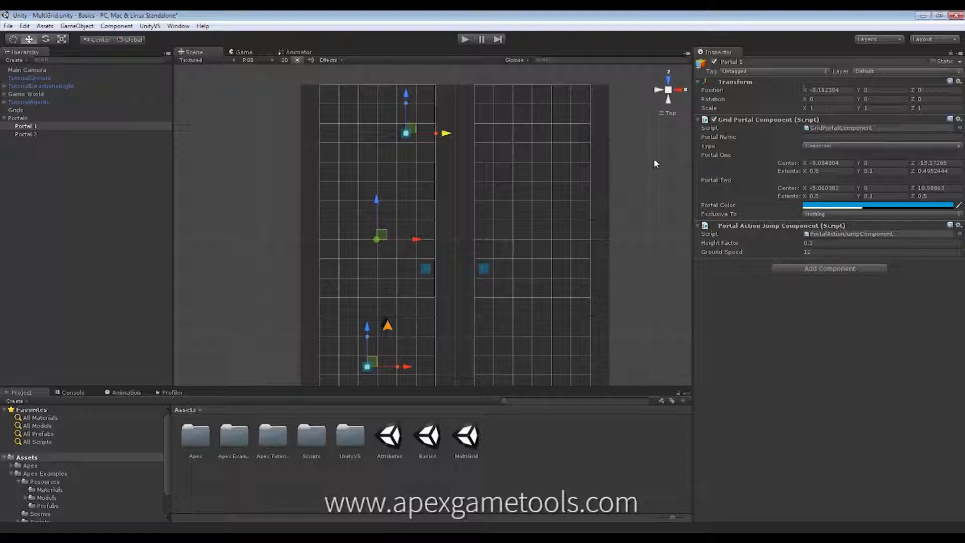
{"action": "mouse_move", "coordinate": [760, 152]}
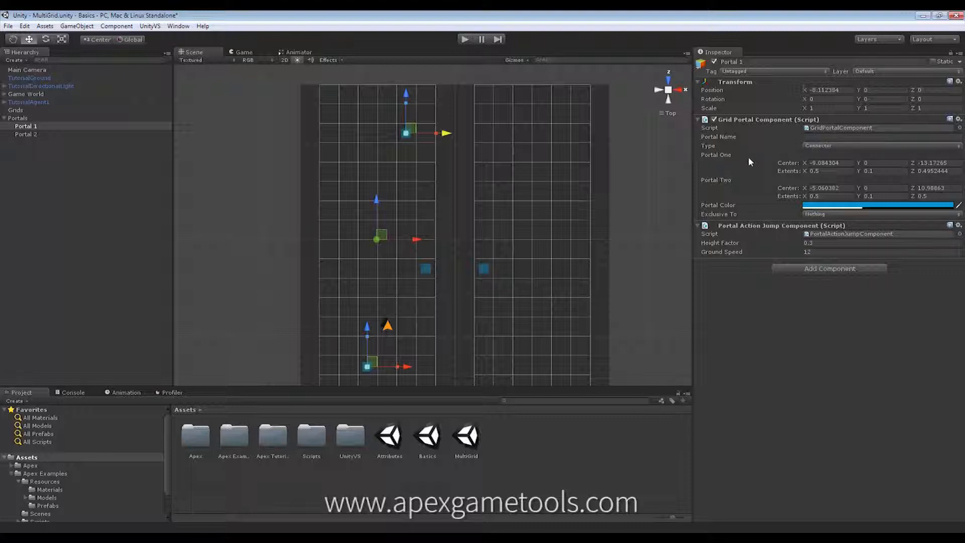
{"action": "mouse_move", "coordinate": [725, 162]}
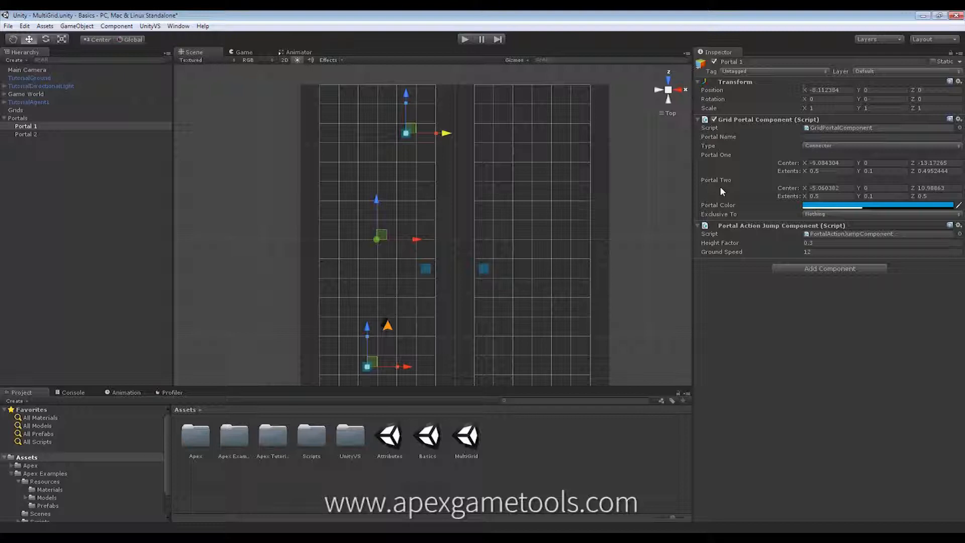
{"action": "mouse_move", "coordinate": [741, 212]}
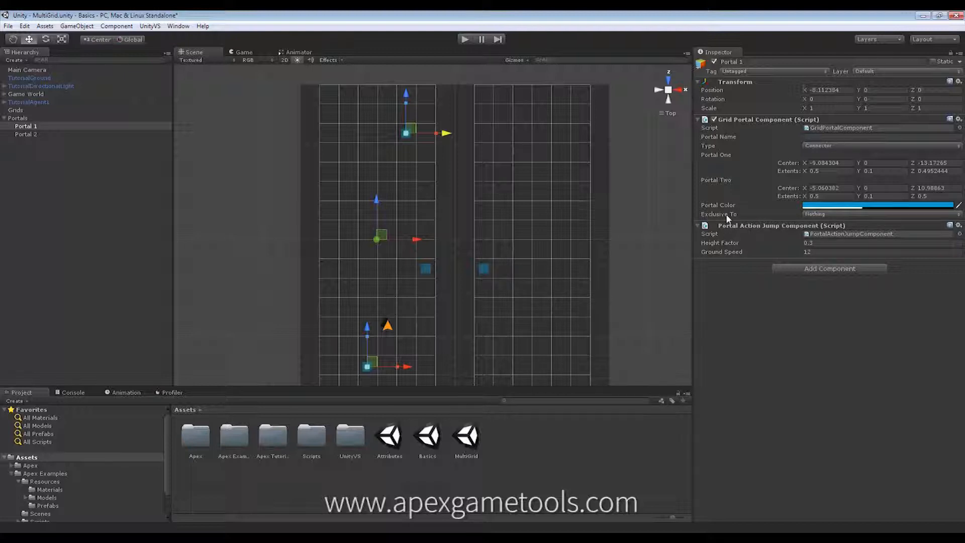
{"action": "mouse_move", "coordinate": [803, 221]}
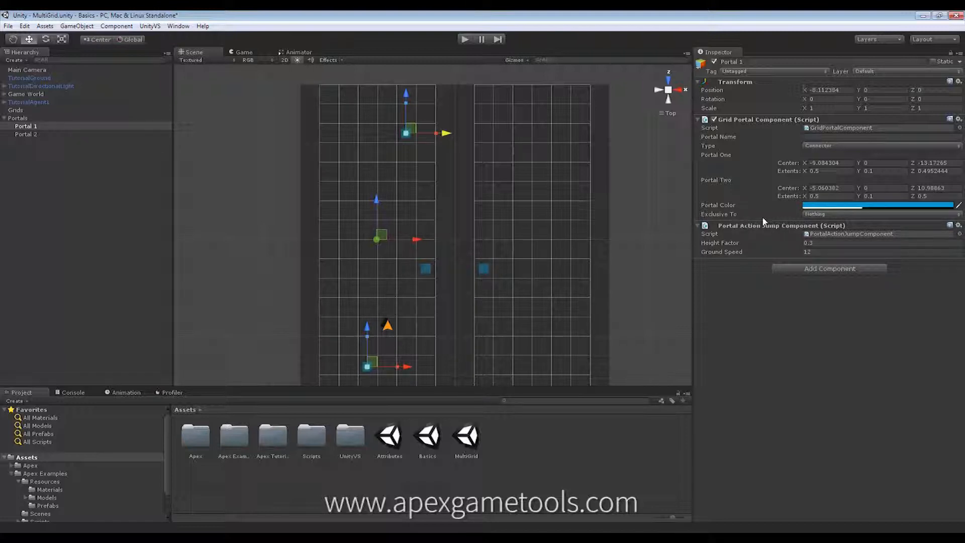
{"action": "left_click", "coordinate": [881, 213]}
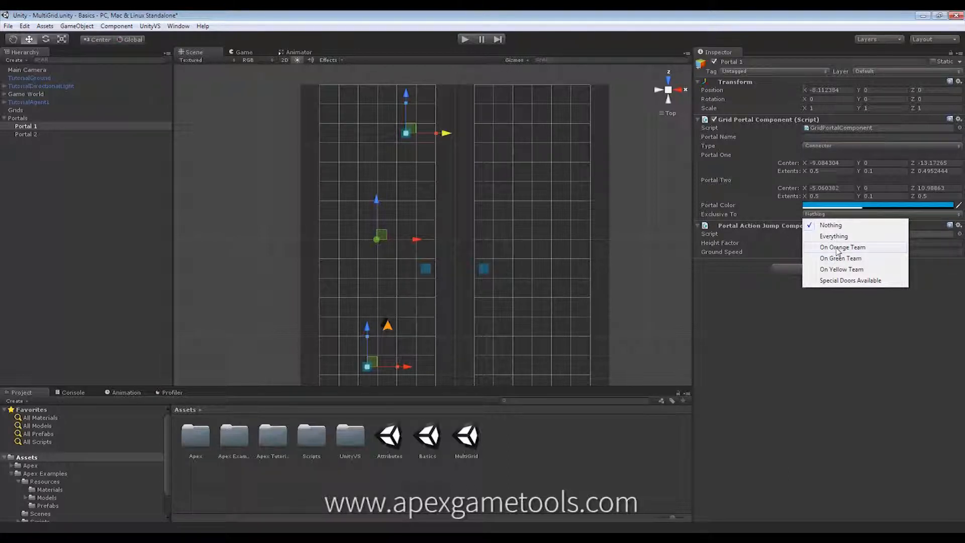
{"action": "left_click", "coordinate": [830, 225]}
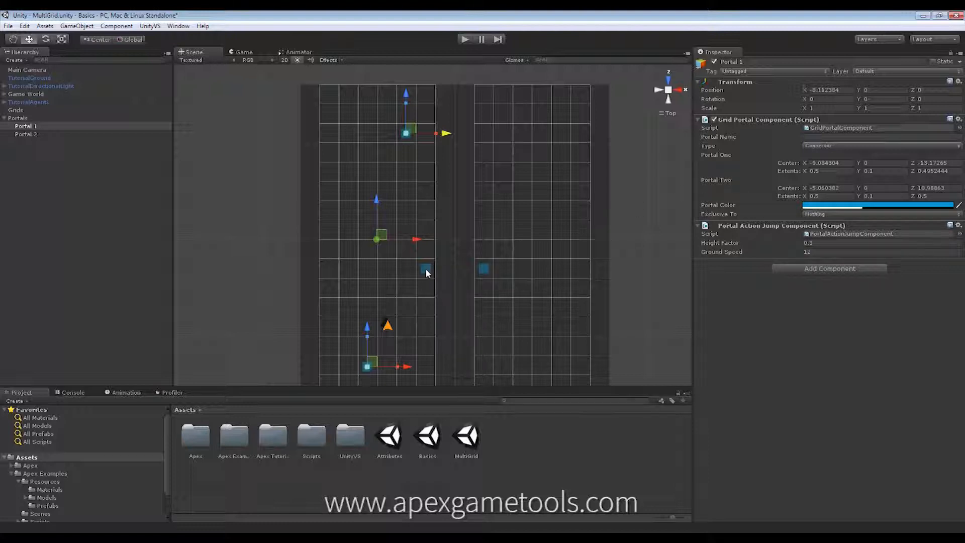
Stretch Portal 2's two connector areas into strips spanning the left and right grids.
{"action": "left_click", "coordinate": [27, 133]}
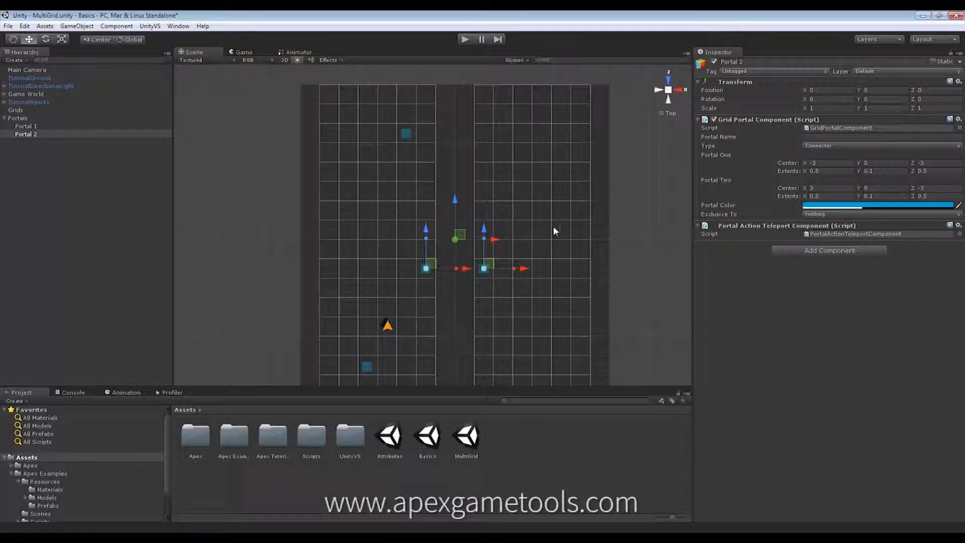
{"action": "mouse_move", "coordinate": [470, 310]}
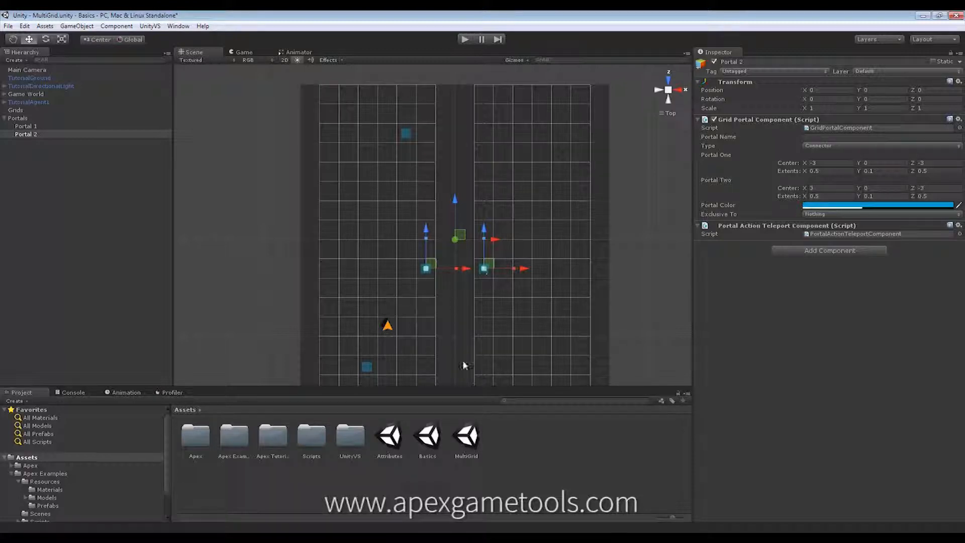
{"action": "mouse_move", "coordinate": [466, 280]}
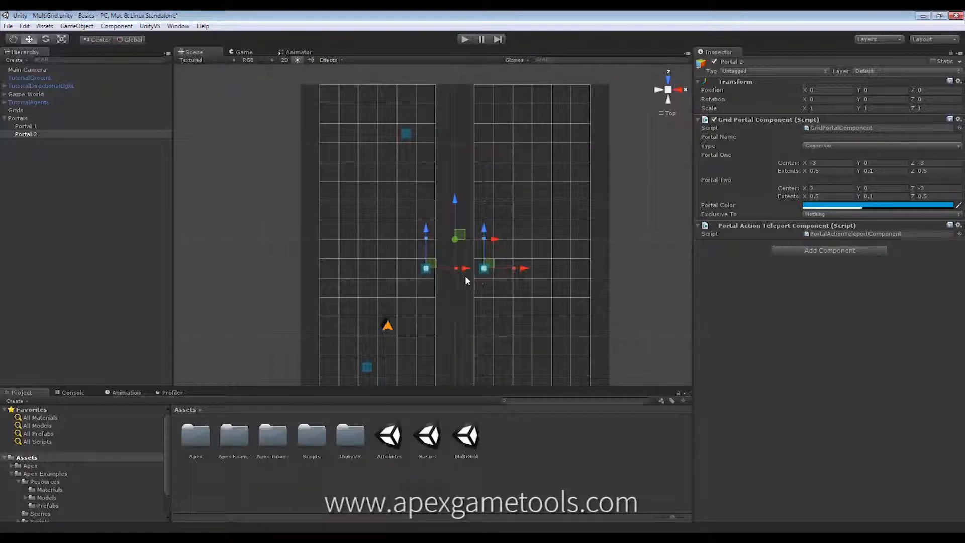
{"action": "mouse_move", "coordinate": [435, 285]}
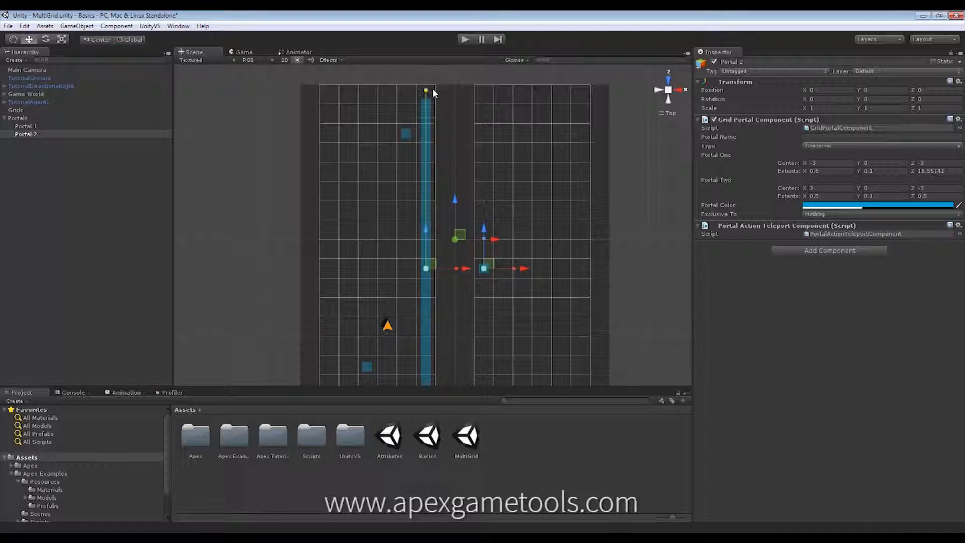
{"action": "left_click_drag", "start_coordinate": [426, 92], "coordinate": [426, 235]}
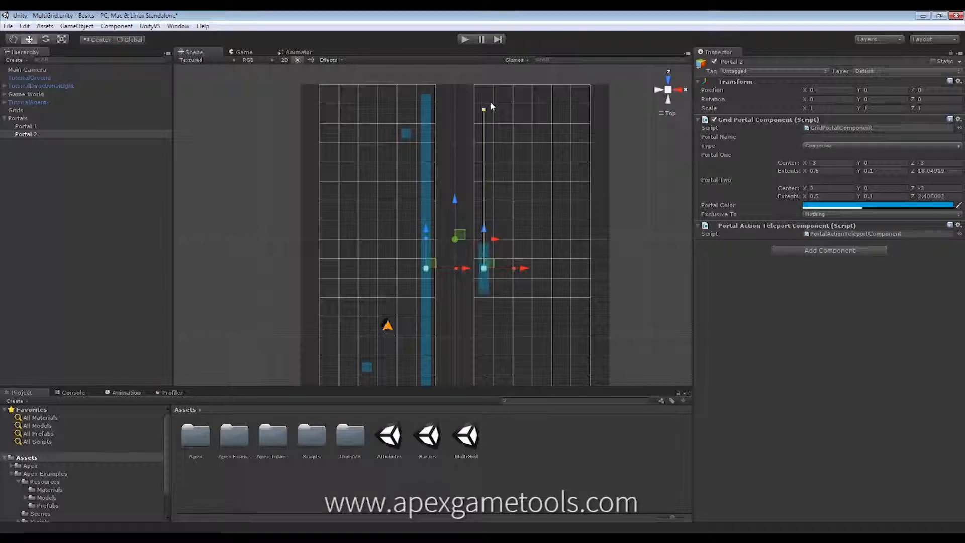
{"action": "left_click_drag", "start_coordinate": [483, 104], "coordinate": [483, 237]}
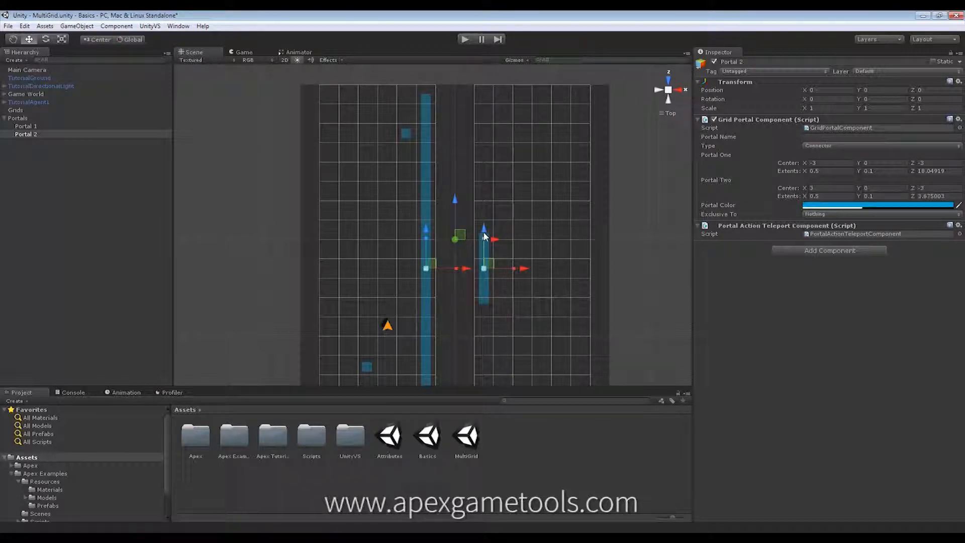
{"action": "left_click_drag", "start_coordinate": [483, 237], "coordinate": [483, 120]}
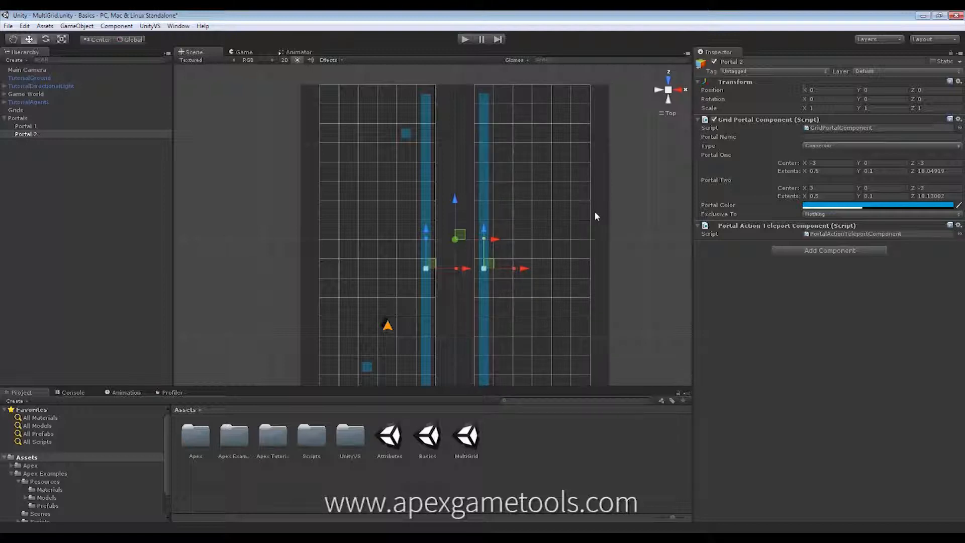
{"action": "scroll", "scroll_direction": "down", "scroll_amount": 3}
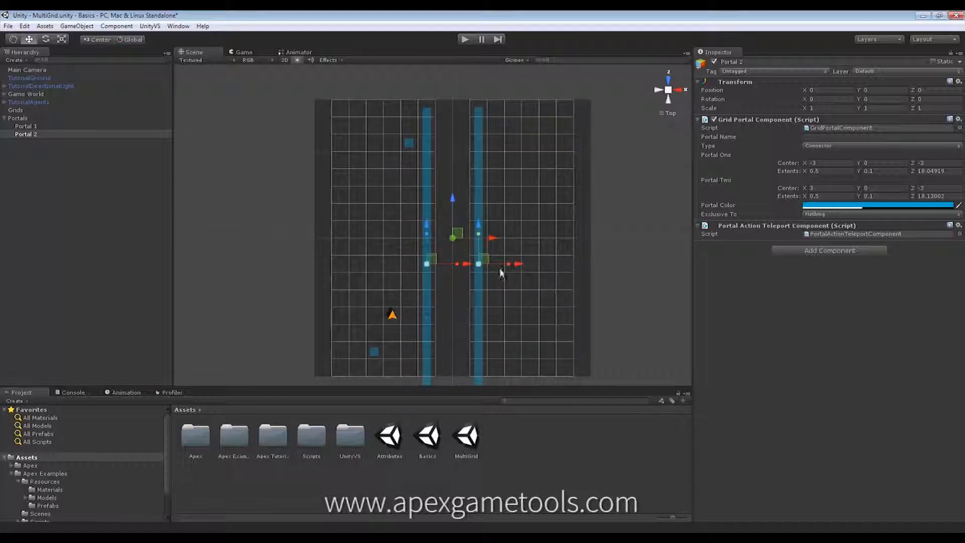
{"action": "mouse_move", "coordinate": [500, 362]}
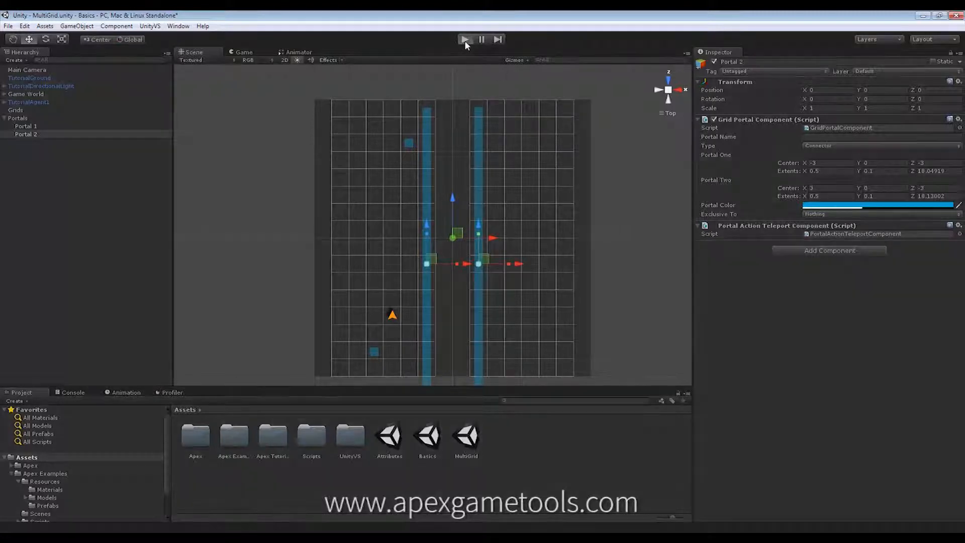
{"action": "left_click", "coordinate": [464, 39]}
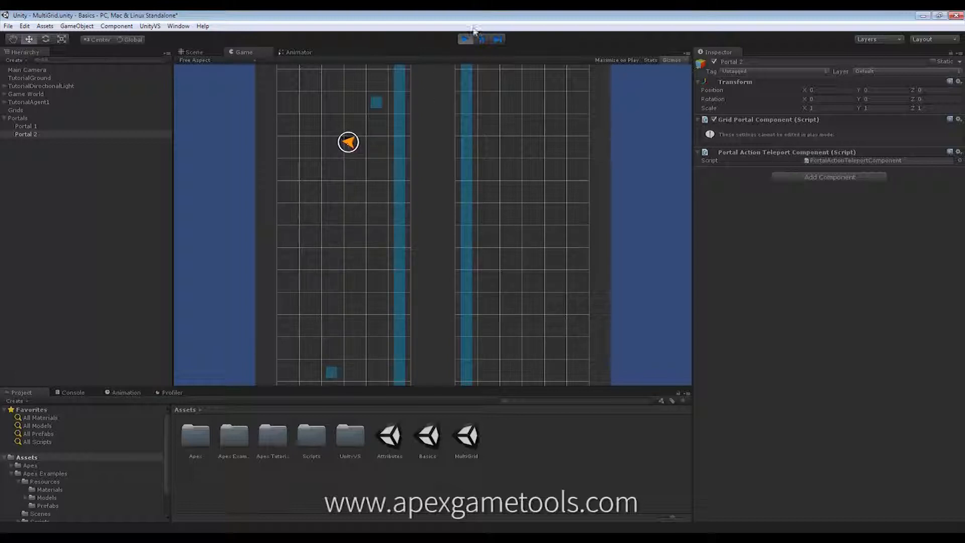
{"action": "left_click", "coordinate": [192, 51]}
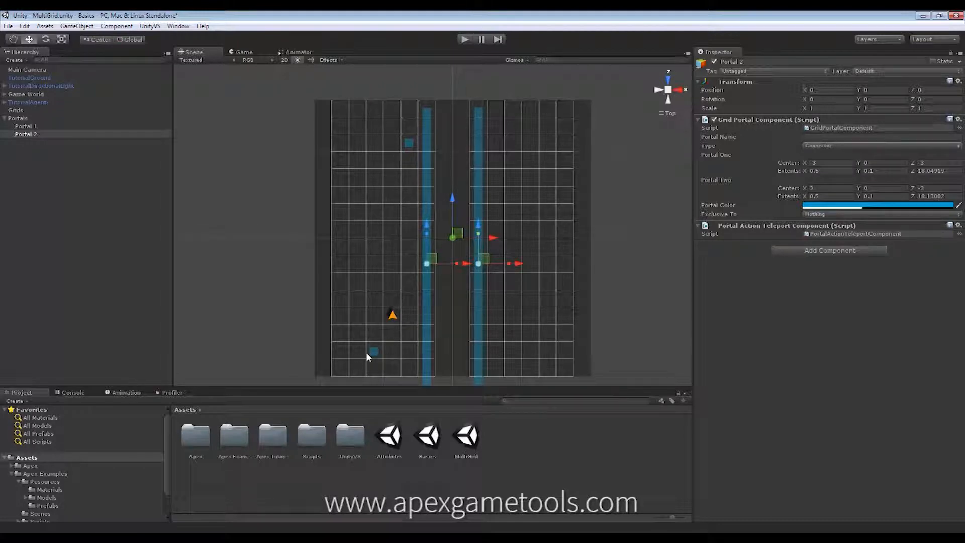
{"action": "mouse_move", "coordinate": [438, 135]}
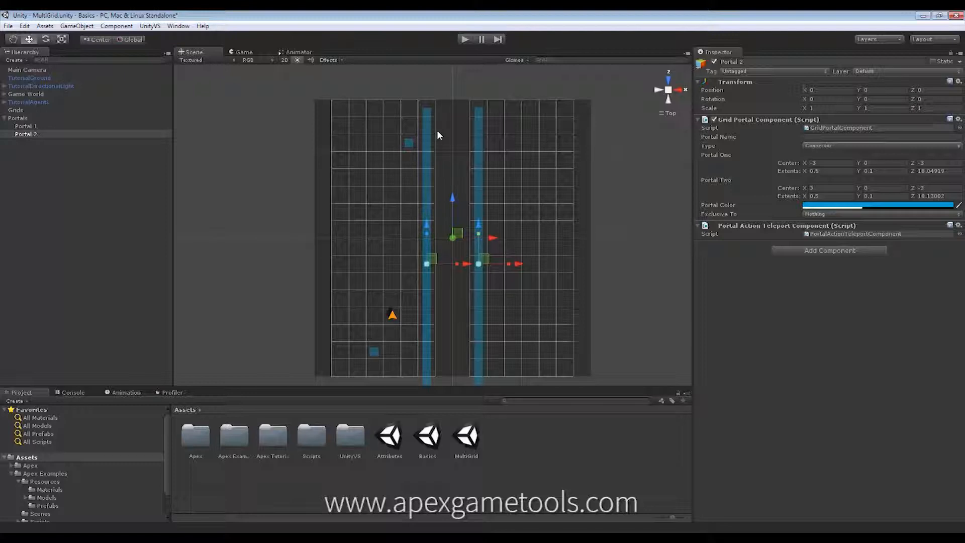
{"action": "mouse_move", "coordinate": [404, 179]}
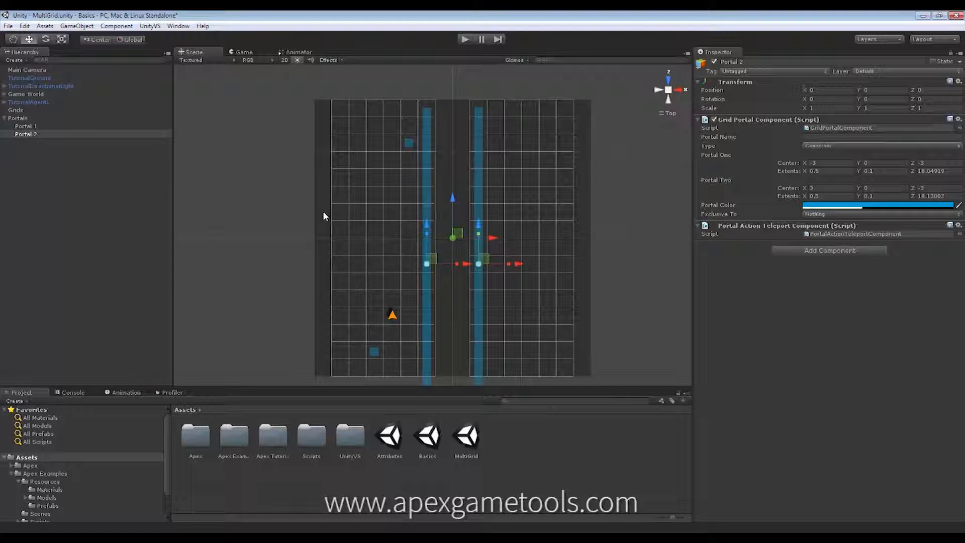
{"action": "mouse_move", "coordinate": [44, 127]}
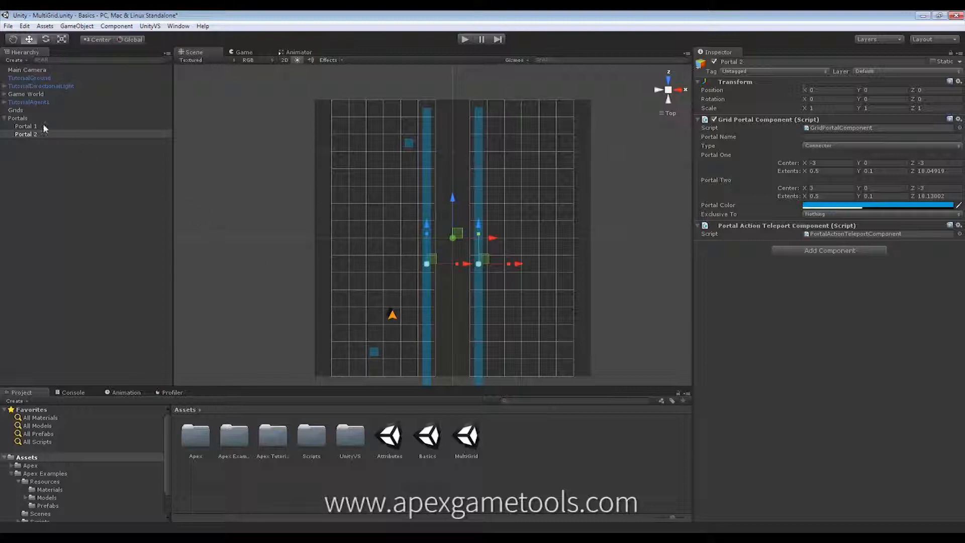
{"action": "left_click", "coordinate": [26, 127]}
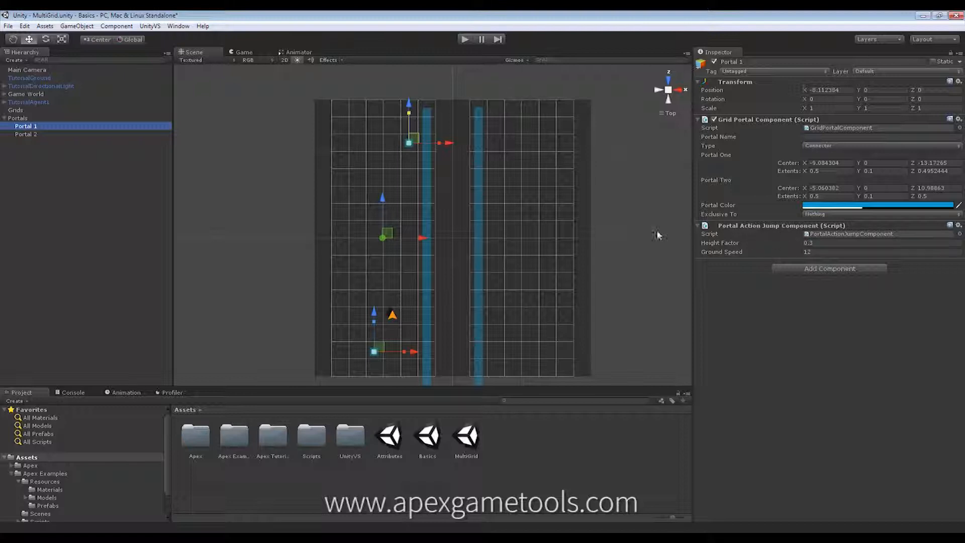
{"action": "left_click", "coordinate": [26, 134]}
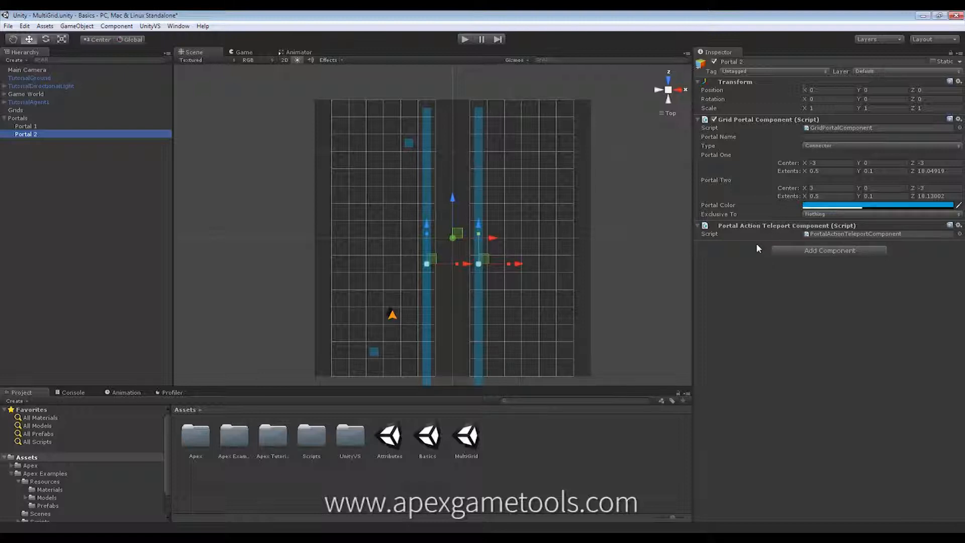
{"action": "mouse_move", "coordinate": [683, 261]}
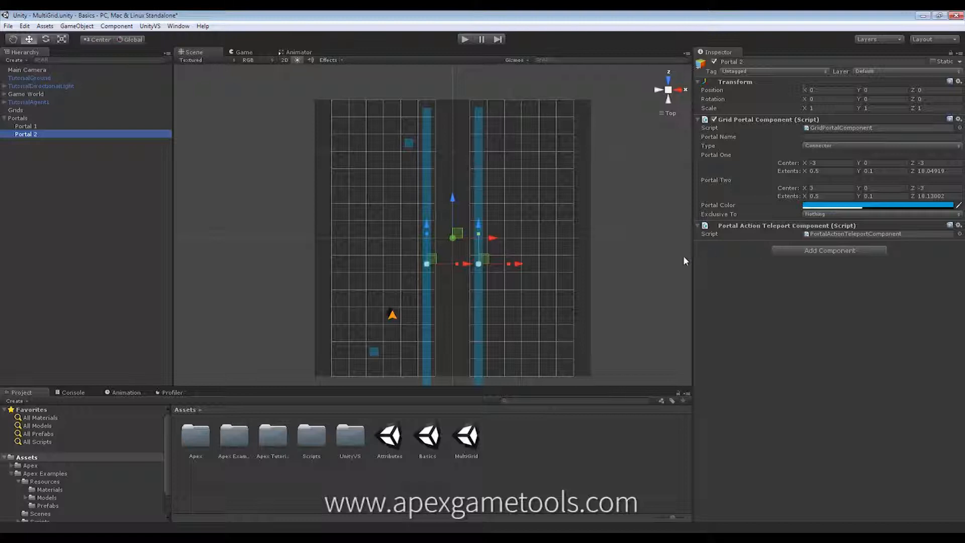
{"action": "mouse_move", "coordinate": [609, 257]}
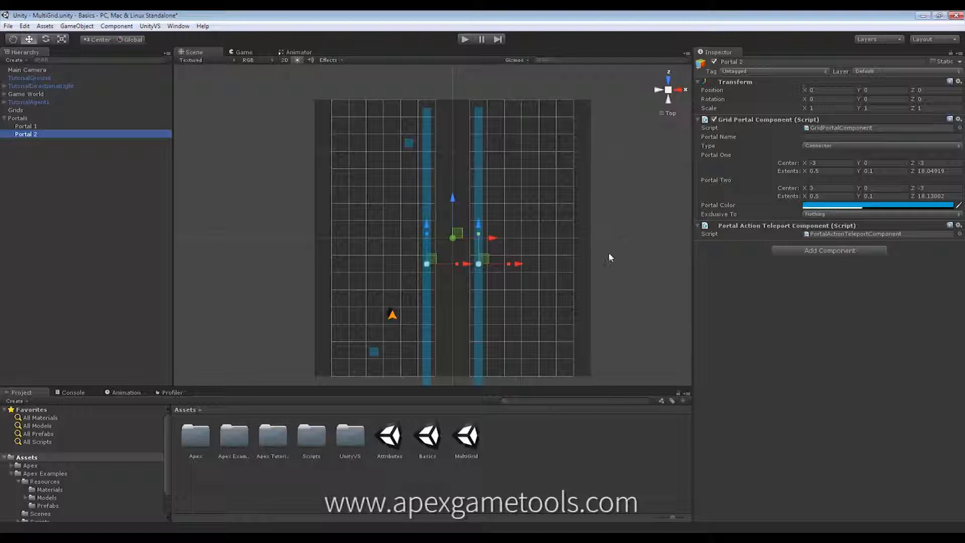
{"action": "mouse_move", "coordinate": [608, 255]}
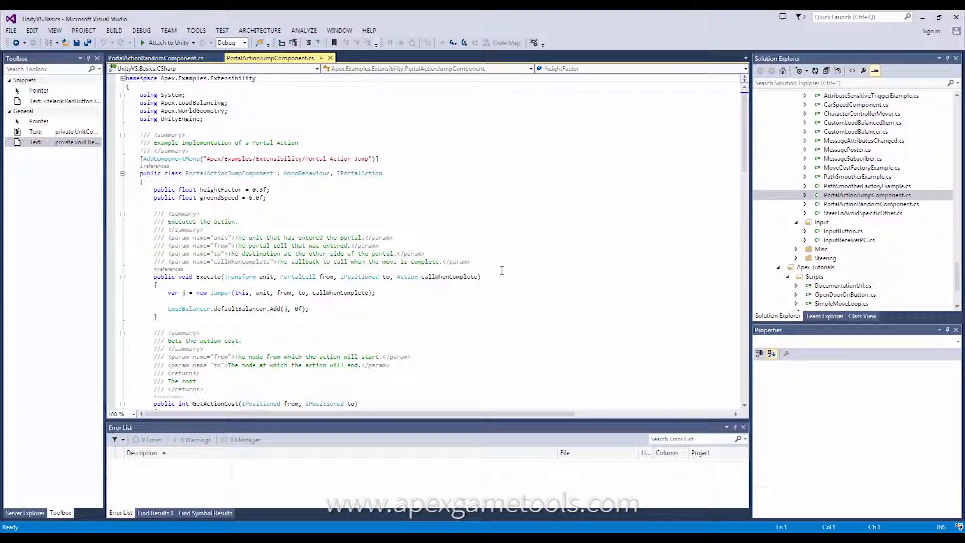
{"action": "mouse_move", "coordinate": [323, 215]}
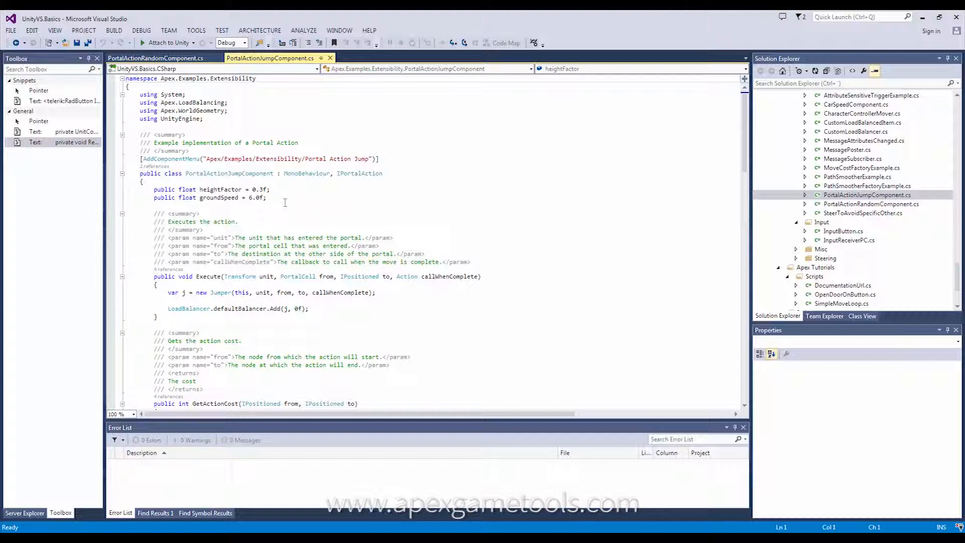
{"action": "mouse_move", "coordinate": [360, 173]}
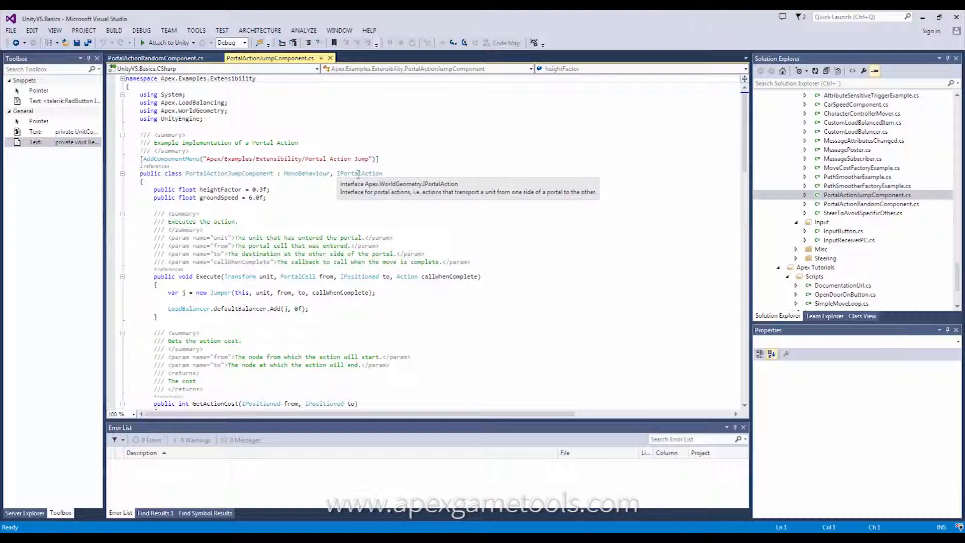
{"action": "mouse_move", "coordinate": [437, 274]}
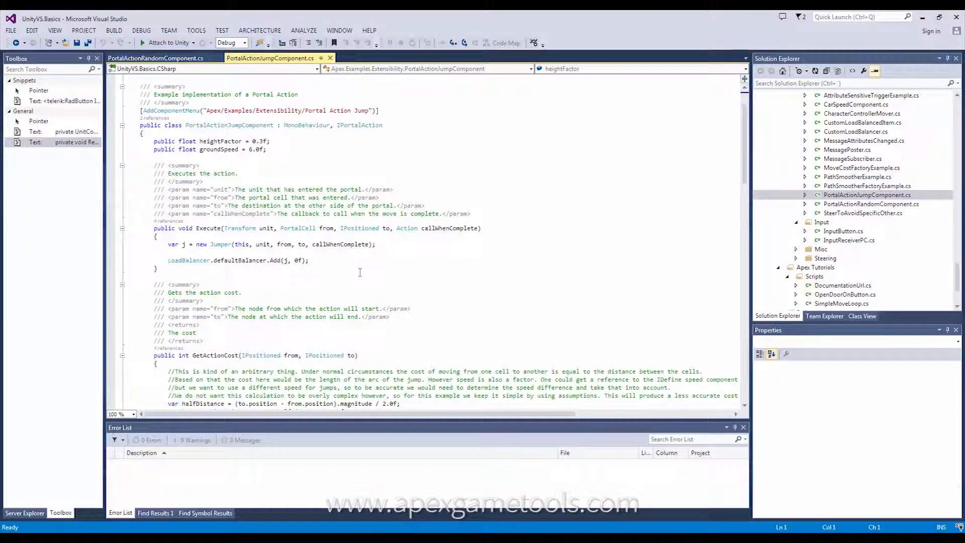
Read through PortalActionJumpComponent.cs, reviewing its Execute and GetActionCost methods.
{"action": "scroll", "scroll_direction": "down", "scroll_amount": 3}
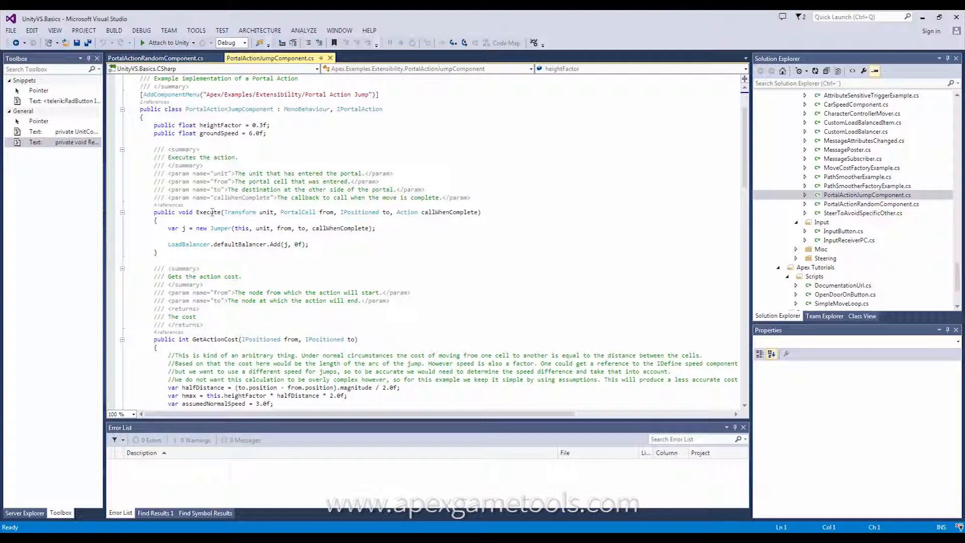
{"action": "scroll", "scroll_direction": "down", "scroll_amount": 3}
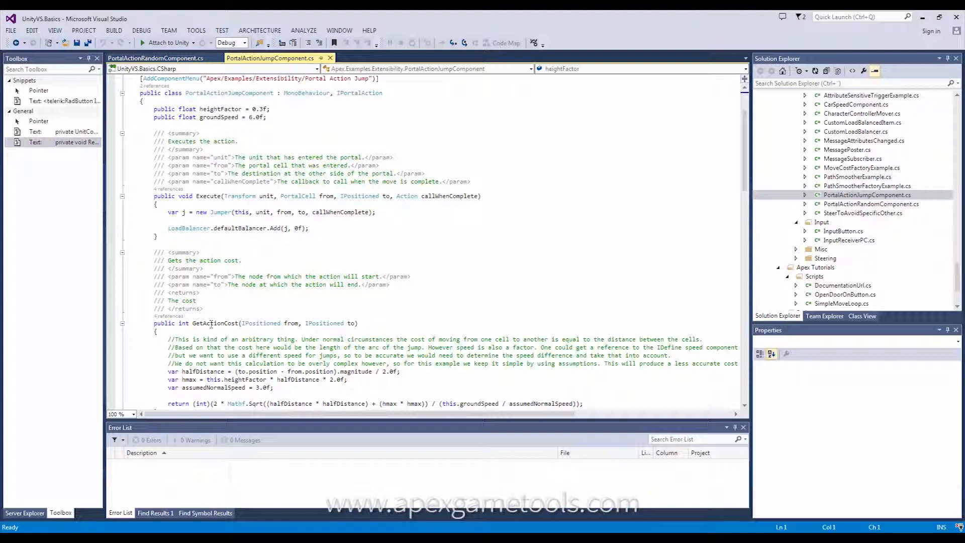
{"action": "mouse_move", "coordinate": [385, 264]}
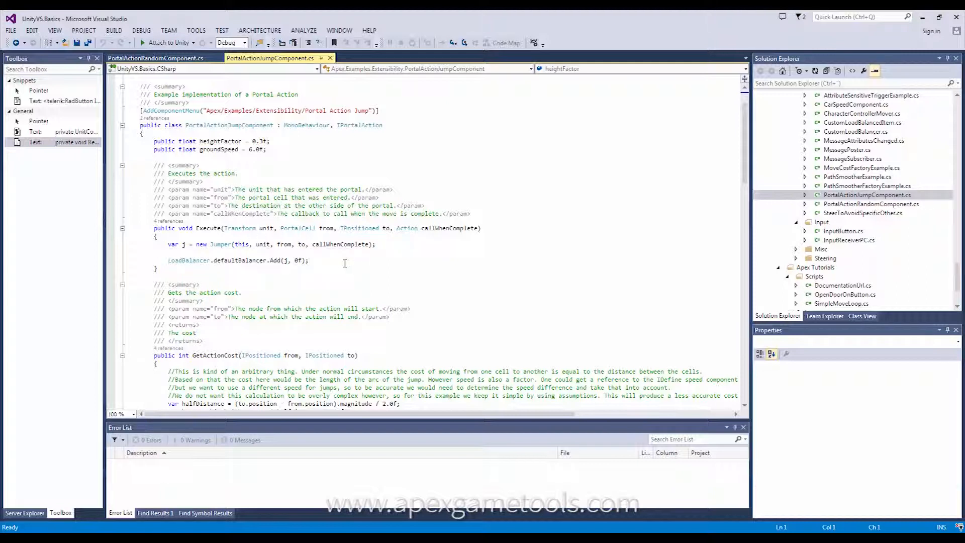
{"action": "mouse_move", "coordinate": [350, 243]}
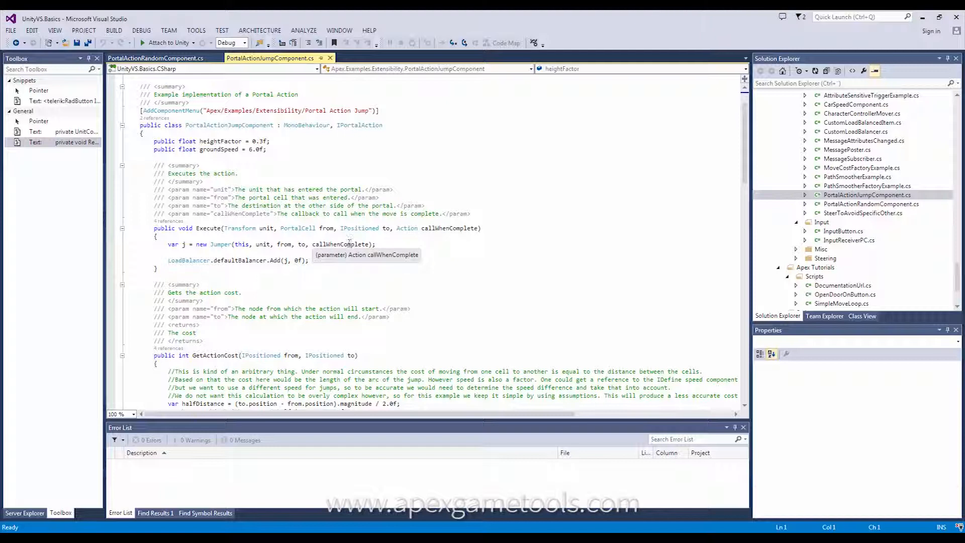
{"action": "mouse_move", "coordinate": [312, 262]}
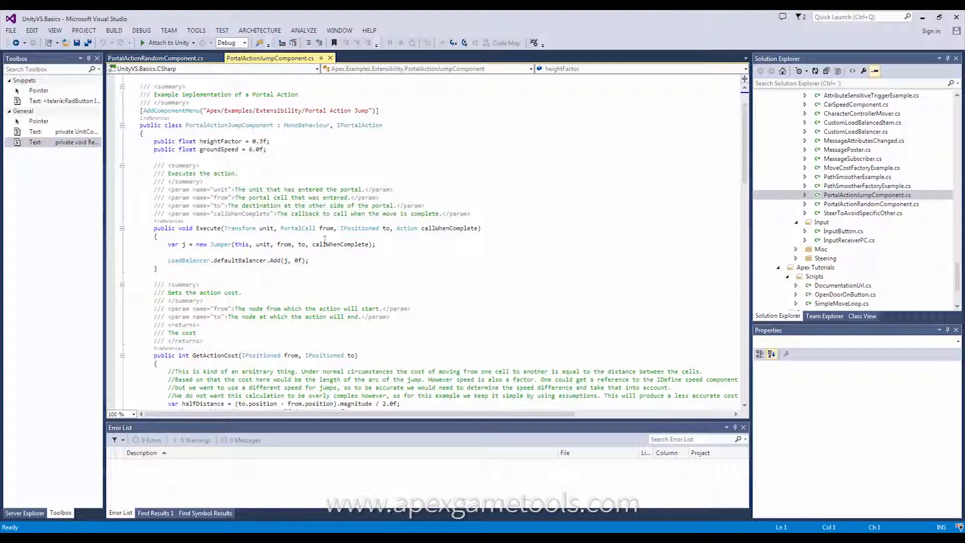
{"action": "mouse_move", "coordinate": [453, 232]}
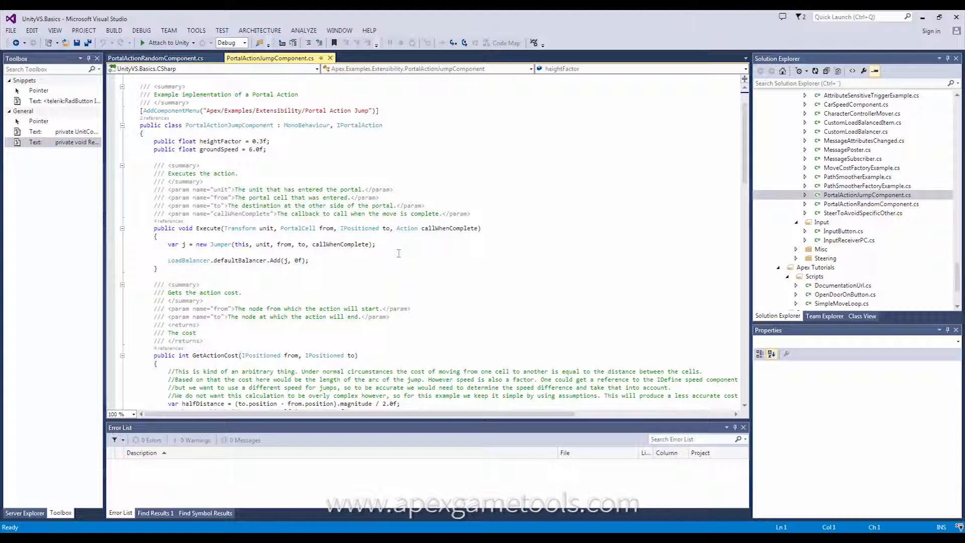
{"action": "mouse_move", "coordinate": [428, 251]}
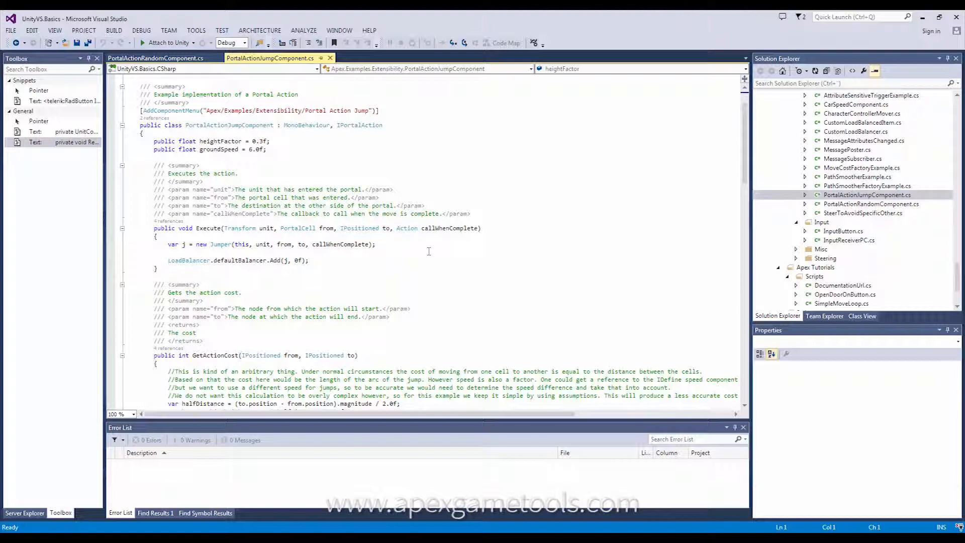
{"action": "scroll", "scroll_direction": "down", "scroll_amount": 3}
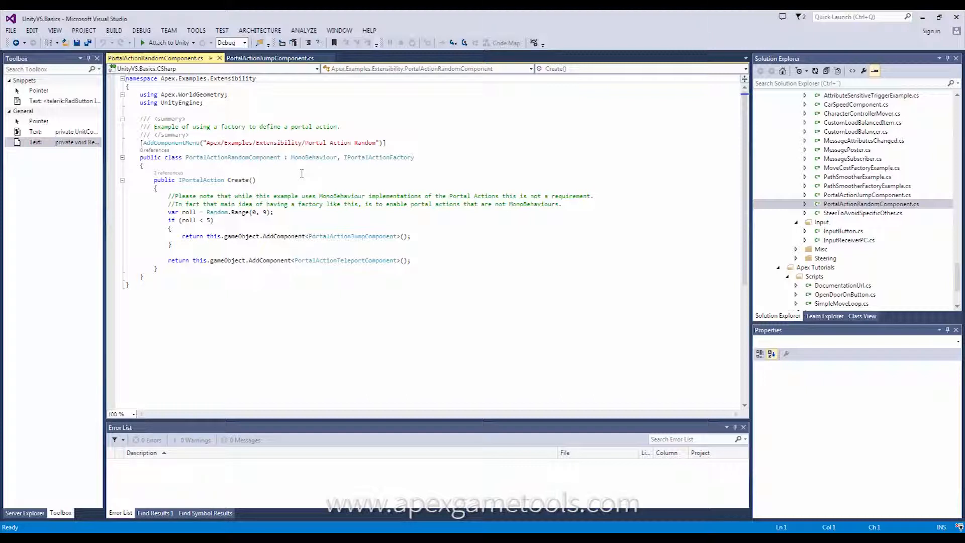
{"action": "mouse_move", "coordinate": [279, 175]}
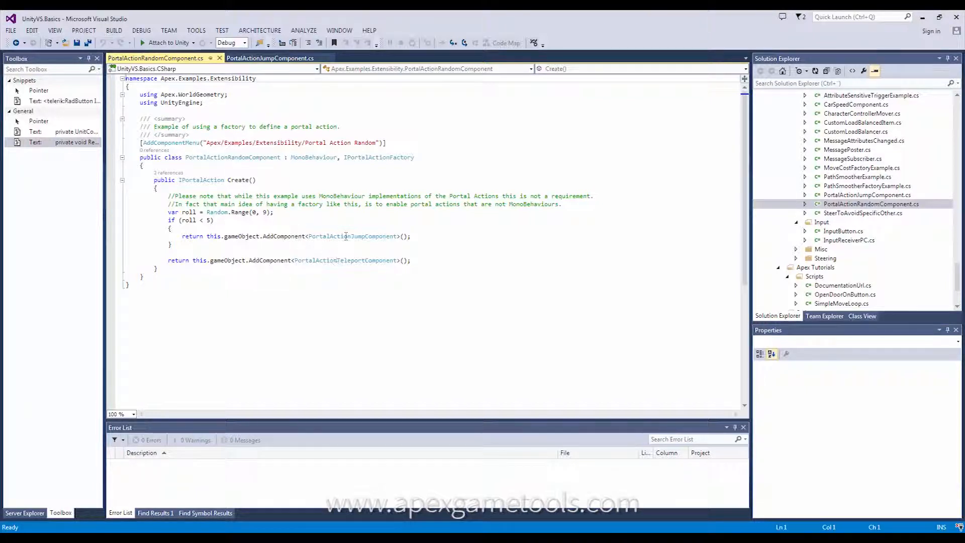
{"action": "mouse_move", "coordinate": [351, 259]}
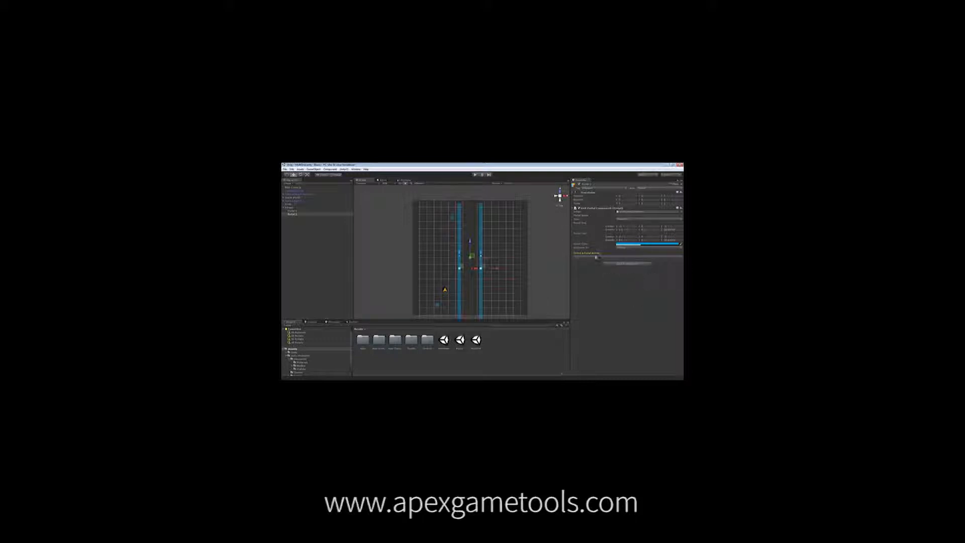
Add the Portal Action Random component to Portal 2 and play the scene to test it.
{"action": "left_click", "coordinate": [594, 253]}
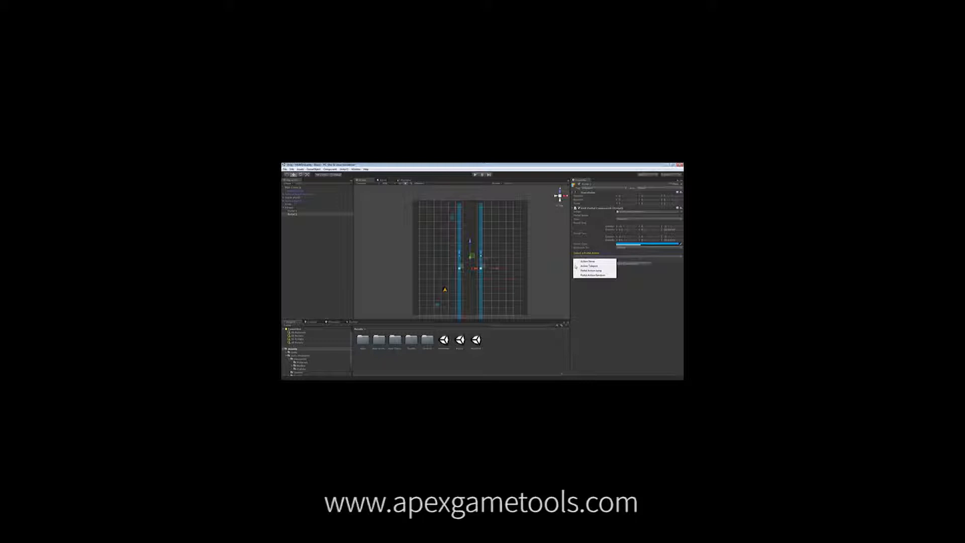
{"action": "left_click", "coordinate": [593, 275]}
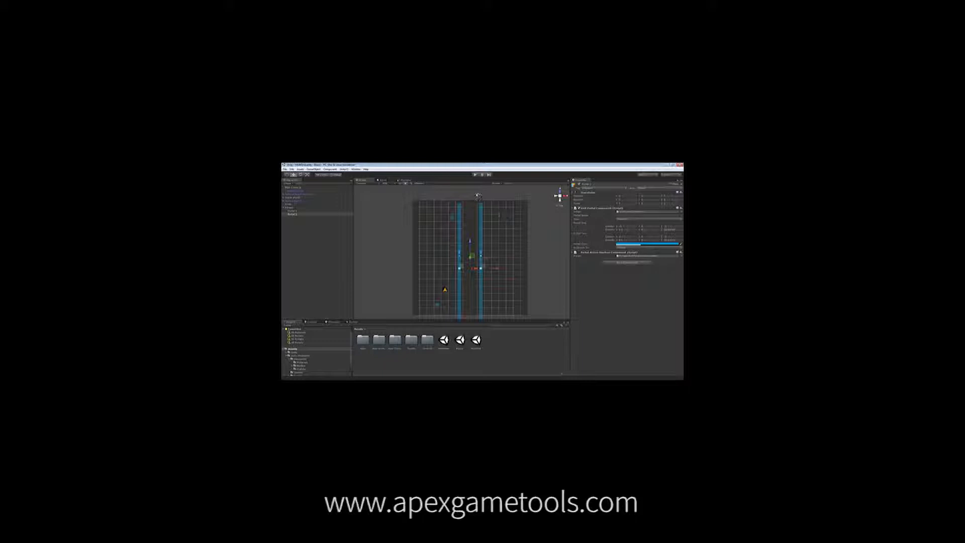
{"action": "left_click", "coordinate": [473, 175]}
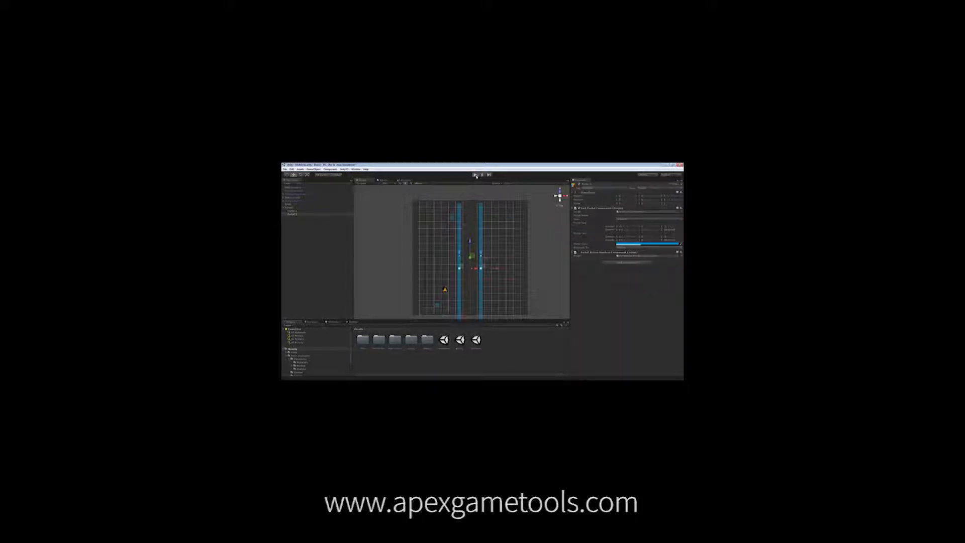
{"action": "left_click", "coordinate": [476, 175]}
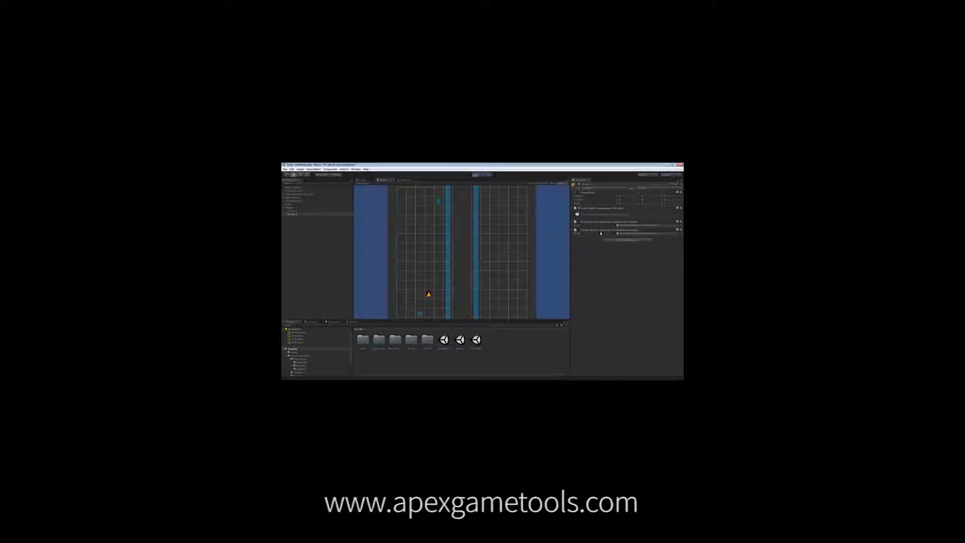